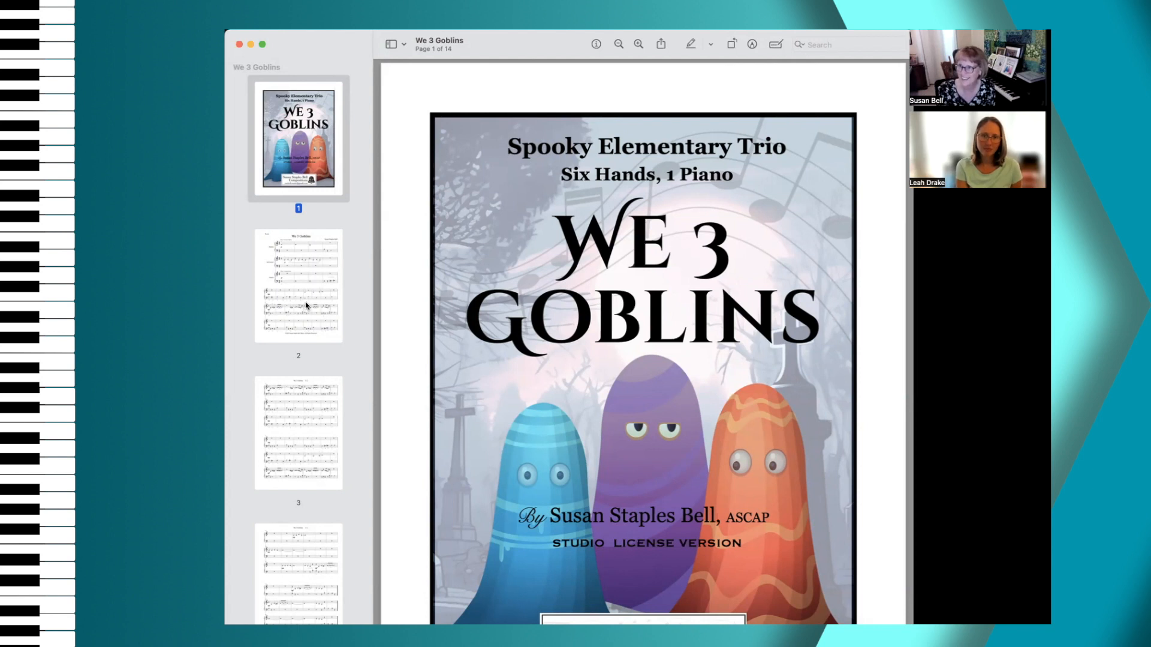
Step: Go from the goblin cover to page 2, the first page of the full score
{"action": "left_click", "coordinate": [298, 285]}
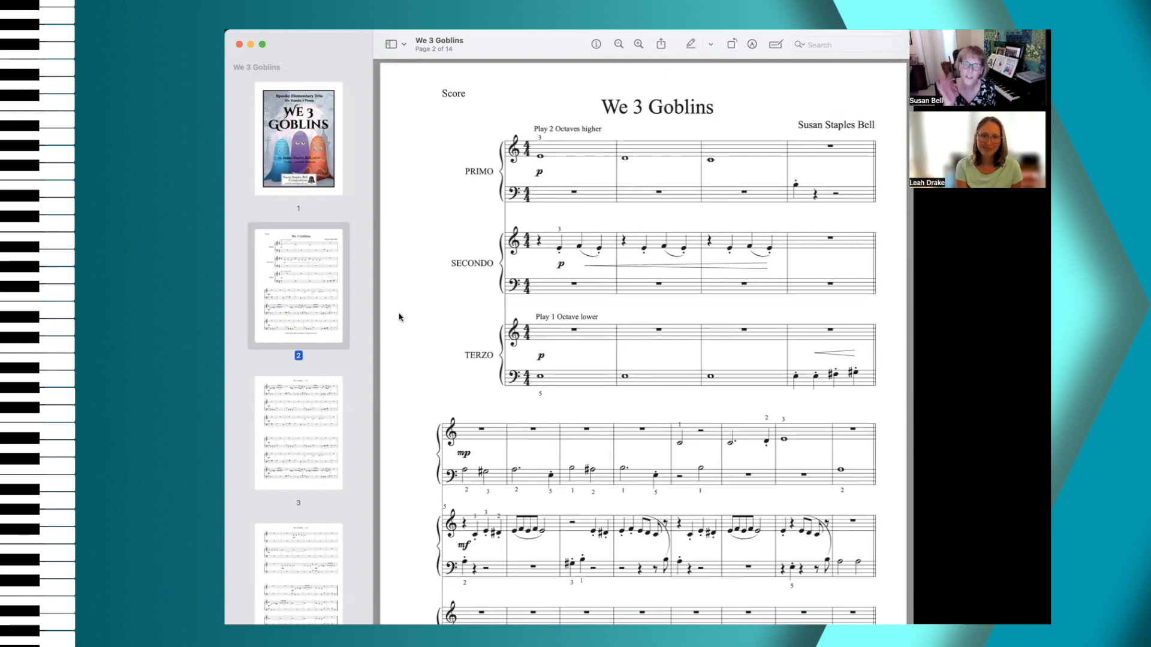
Step: Page through the score and parts down to page 10, the first TERZO page
{"action": "left_click", "coordinate": [299, 432]}
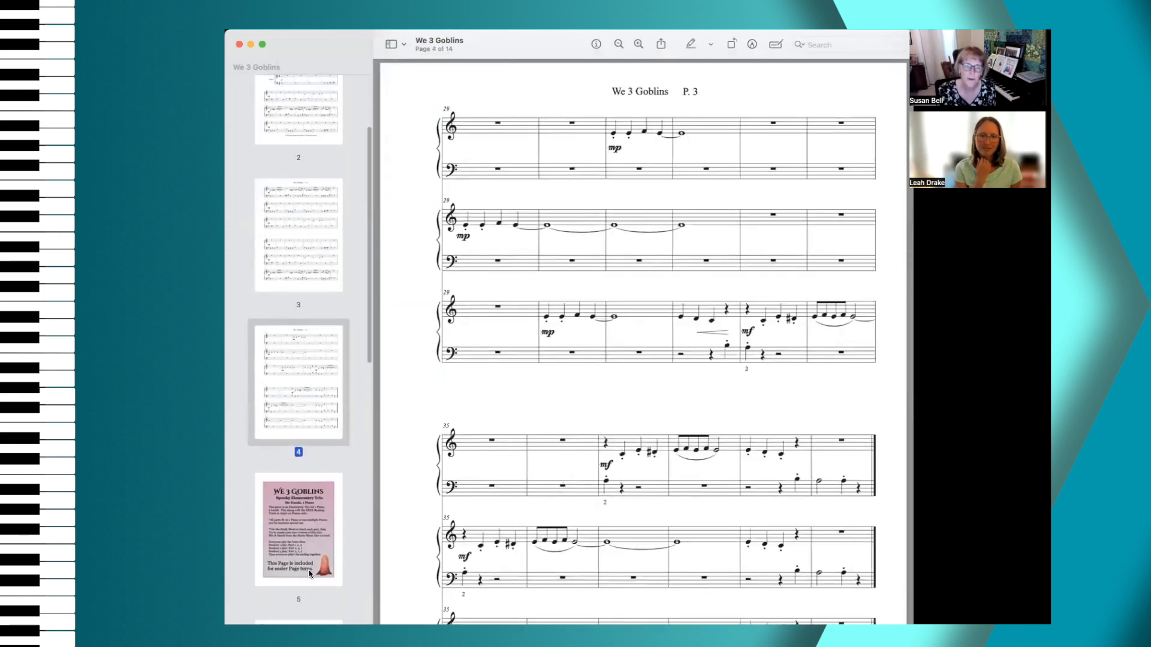
{"action": "left_click", "coordinate": [299, 529]}
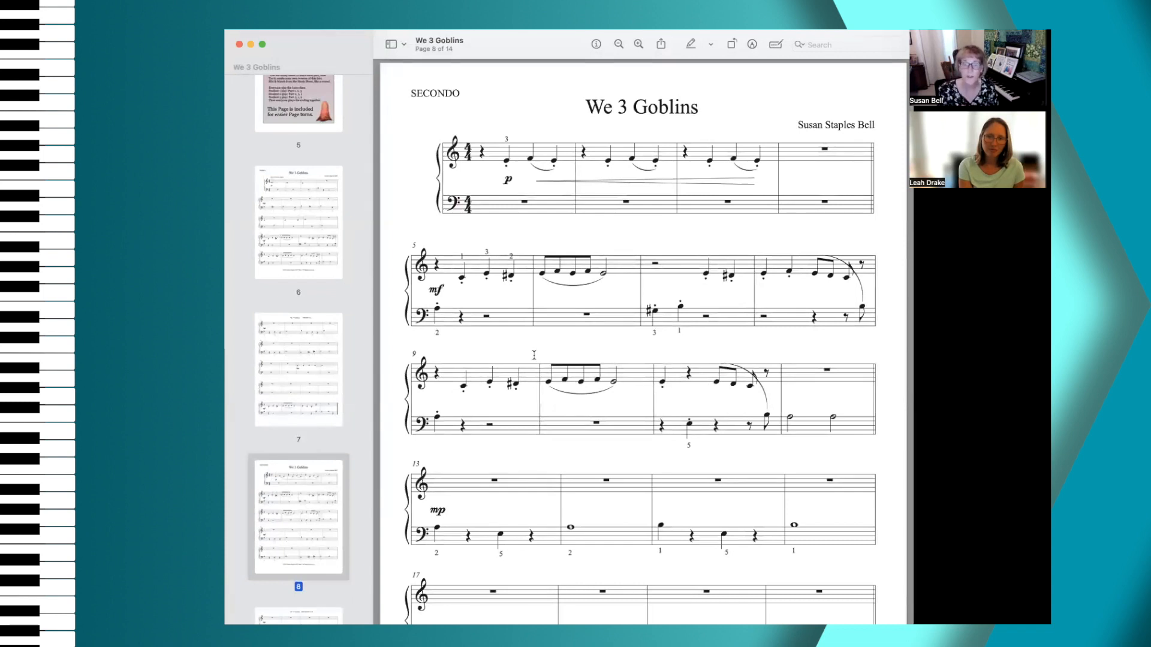
{"action": "scroll", "scroll_direction": "down", "scroll_amount": 3}
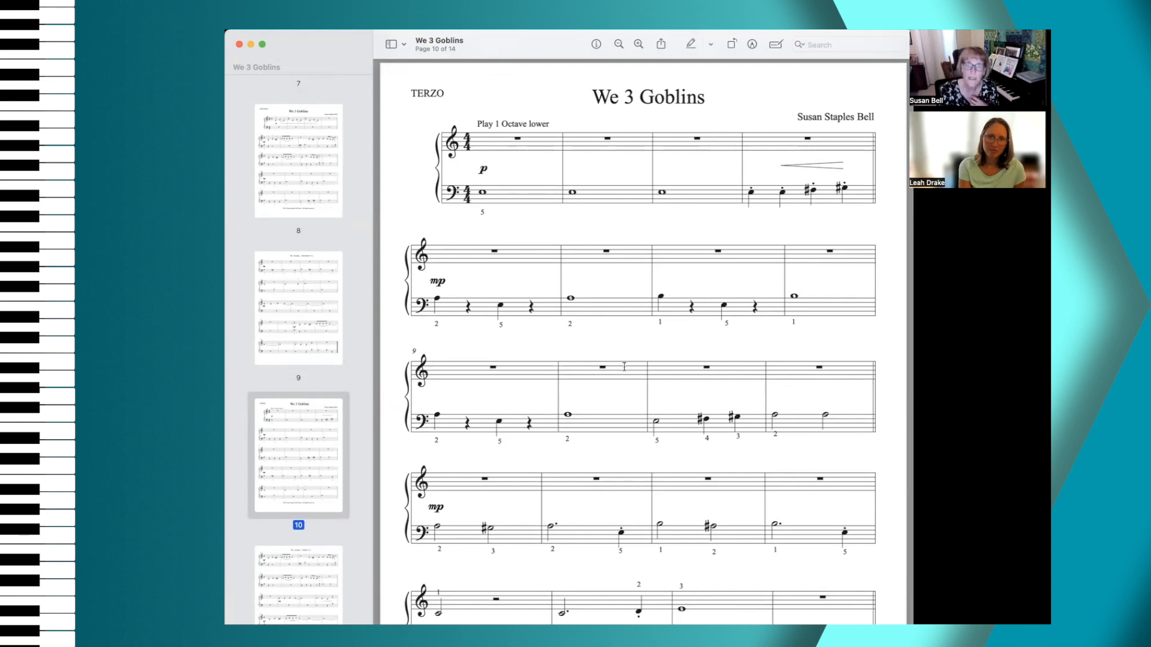
Step: Scroll past page 10 to page 12, the study sheet with Introduction and Part 1 melody
{"action": "scroll", "scroll_direction": "down", "scroll_amount": 3}
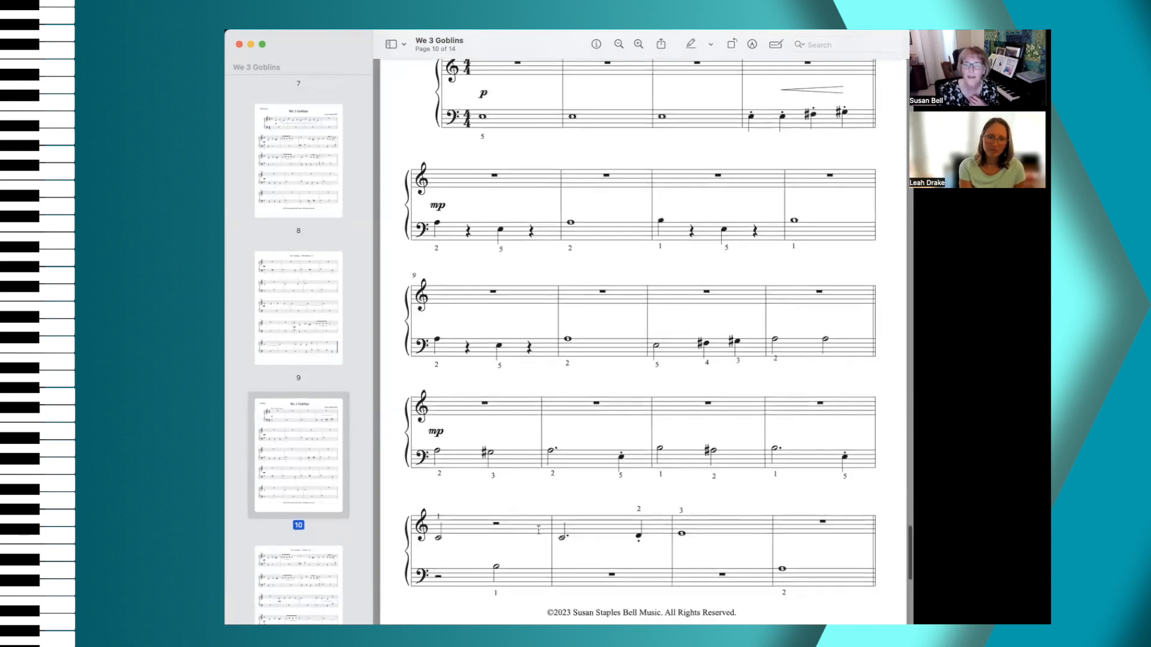
{"action": "scroll", "scroll_direction": "down", "scroll_amount": 3}
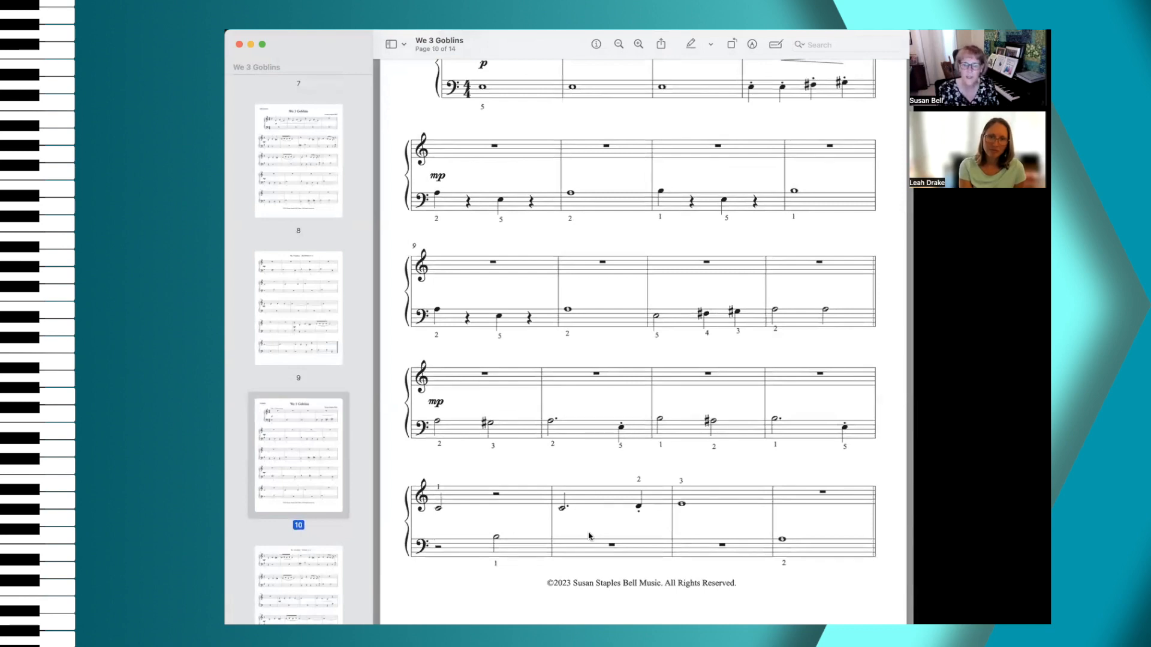
{"action": "scroll", "scroll_direction": "down", "scroll_amount": 3}
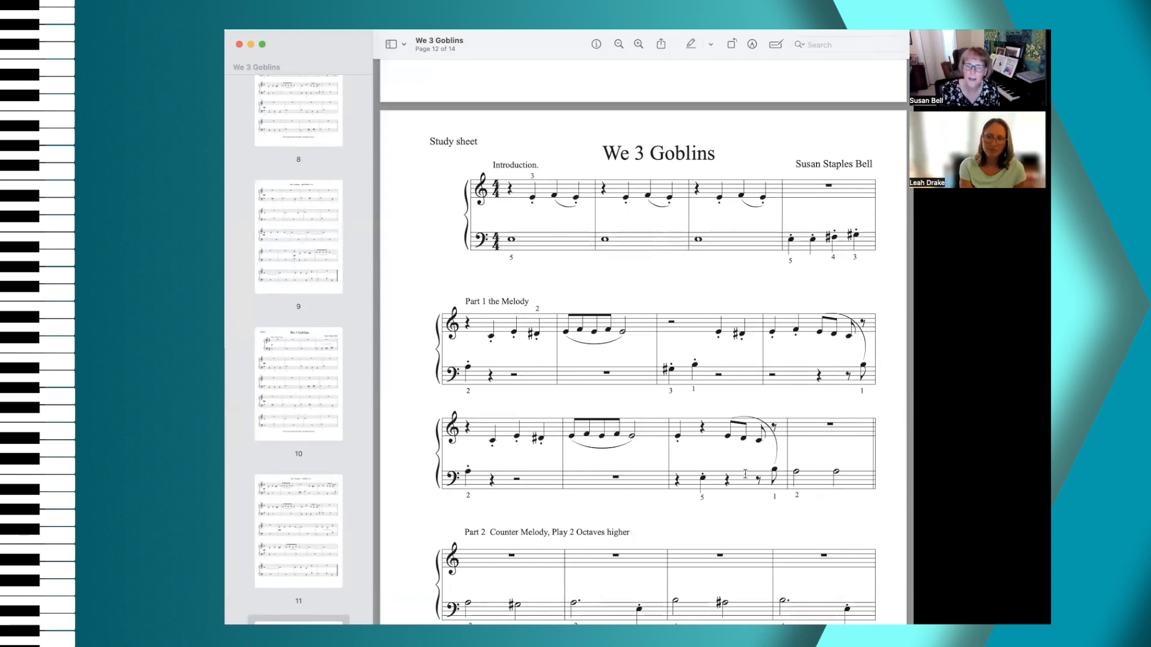
{"action": "mouse_move", "coordinate": [510, 355]}
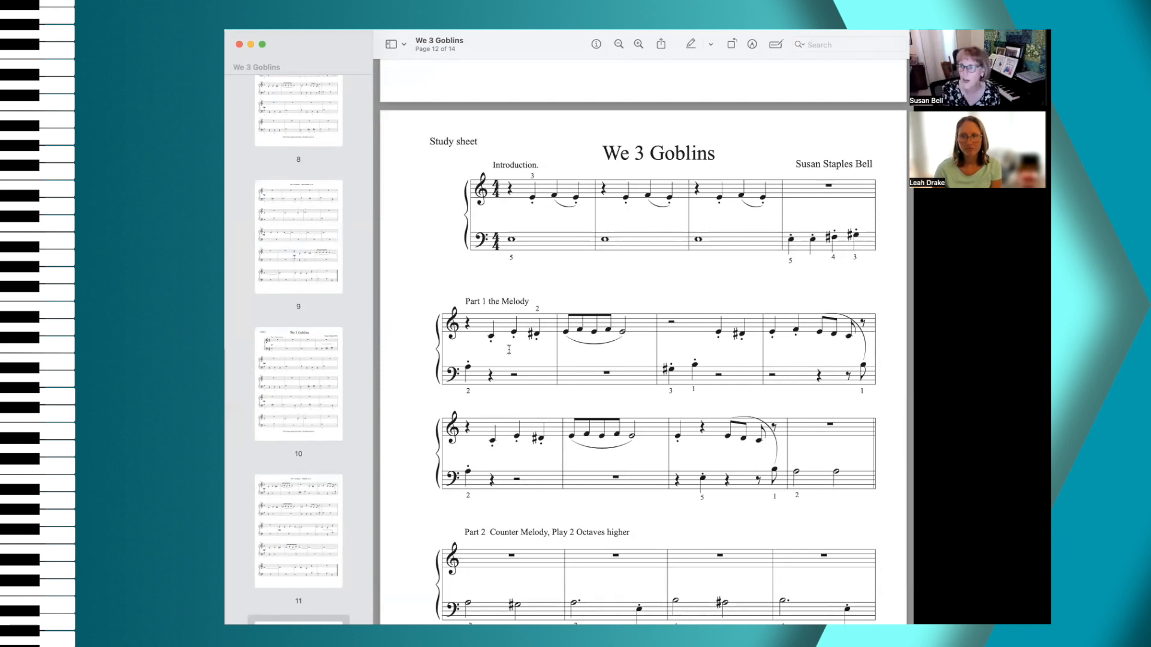
Step: Scroll past page 12's counter melody to page 13, the study sheet with the Part 3 bass line
{"action": "scroll", "scroll_direction": "down", "scroll_amount": 3}
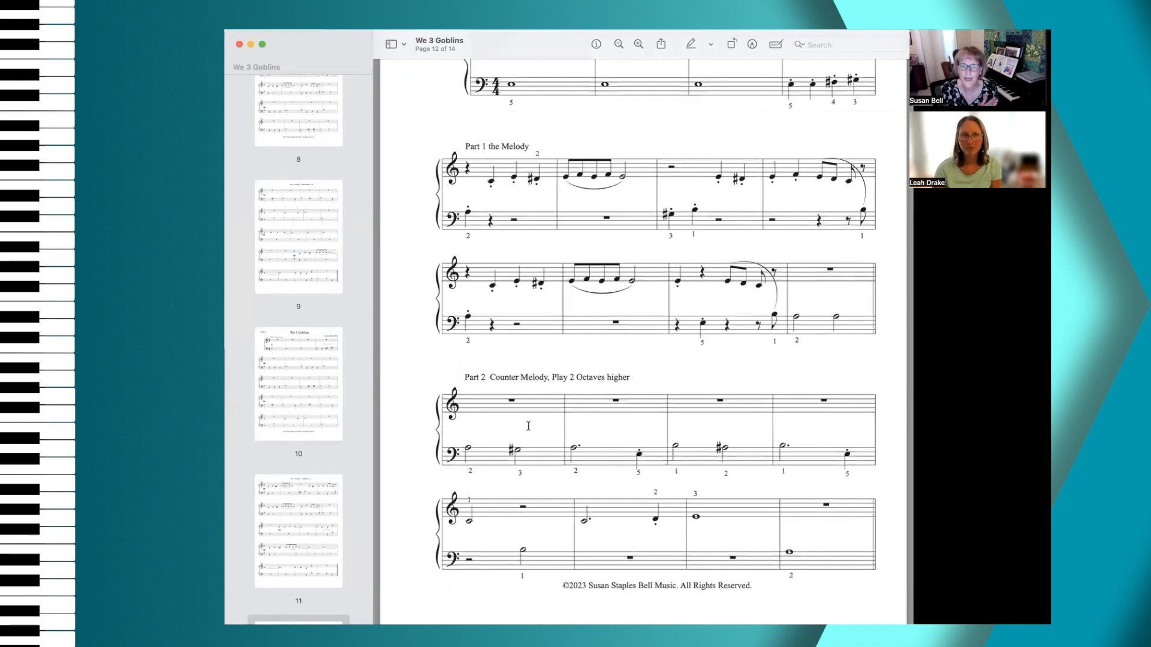
{"action": "scroll", "scroll_direction": "down", "scroll_amount": 3}
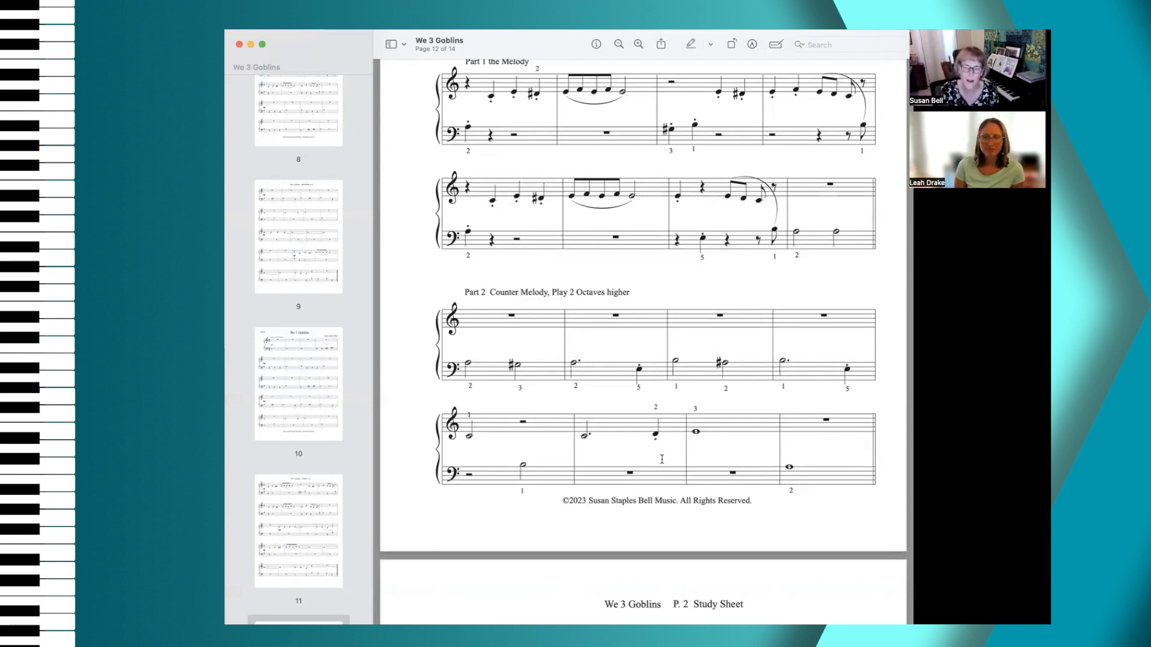
{"action": "scroll", "scroll_direction": "down", "scroll_amount": 3}
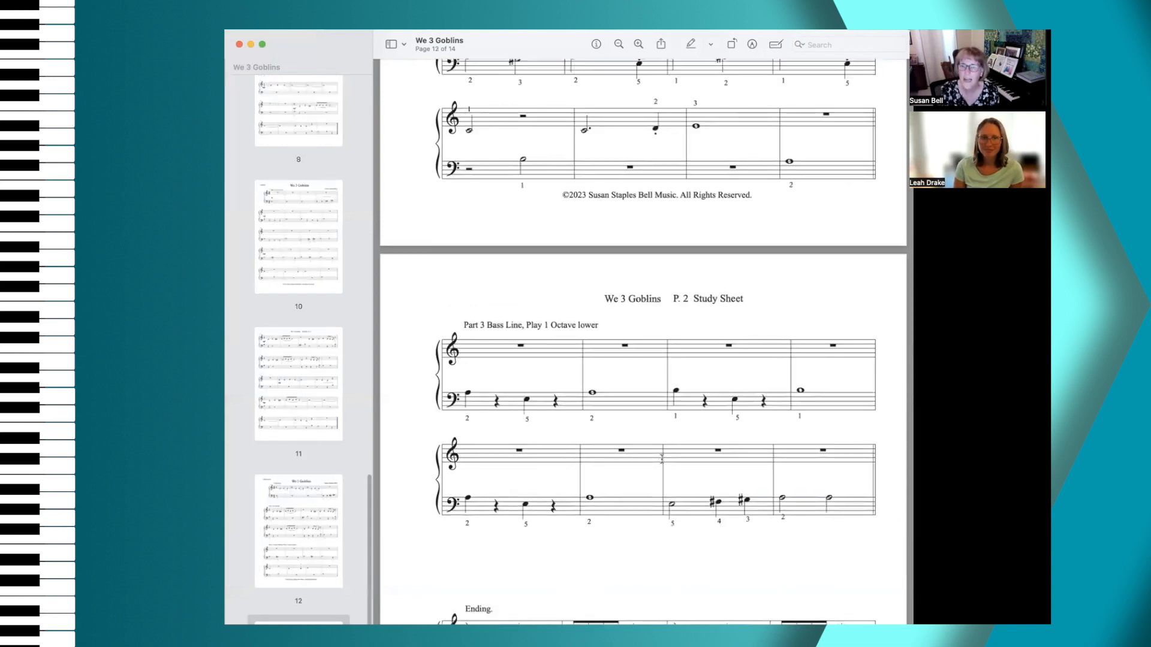
Step: Move back to the bottom of page 10, where the second TERZO page begins
{"action": "scroll", "scroll_direction": "down", "scroll_amount": 3}
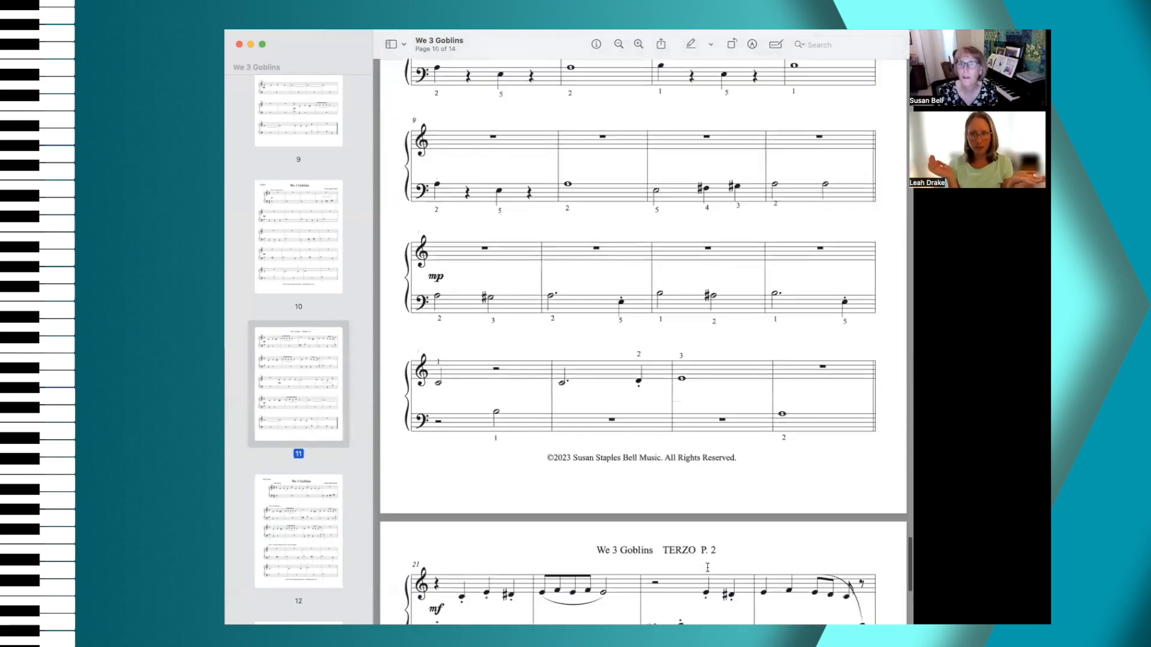
Step: Scroll through the final TERZO bars on page 11 to the start of the study sheet
{"action": "scroll", "scroll_direction": "down", "scroll_amount": 3}
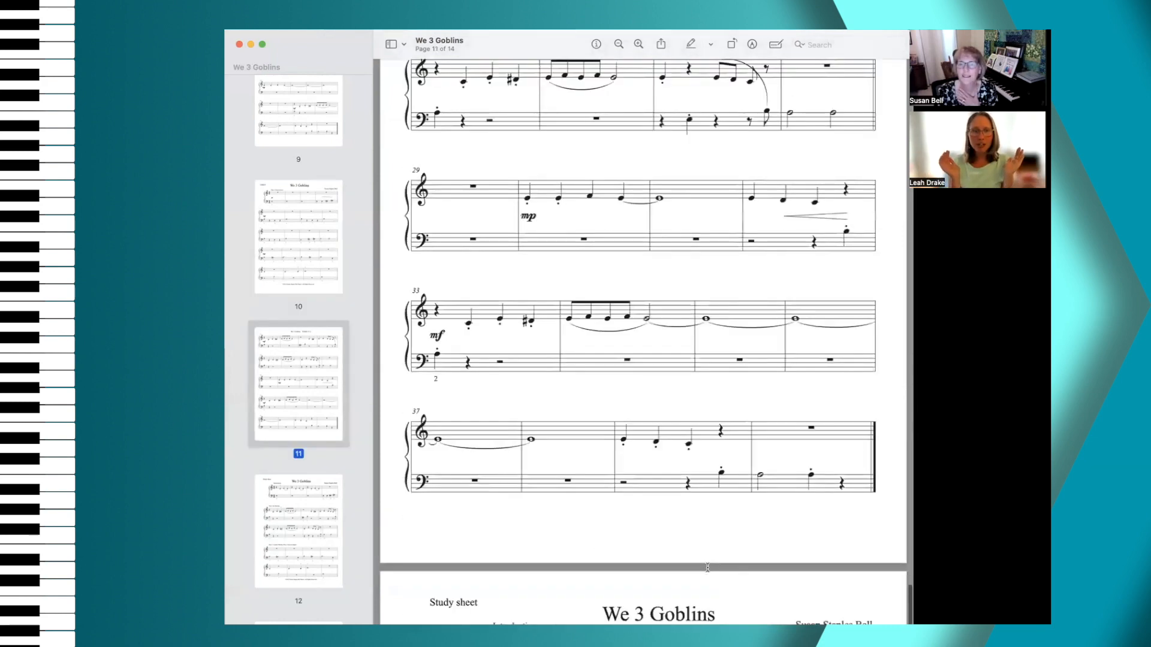
{"action": "scroll", "scroll_direction": "down", "scroll_amount": 3}
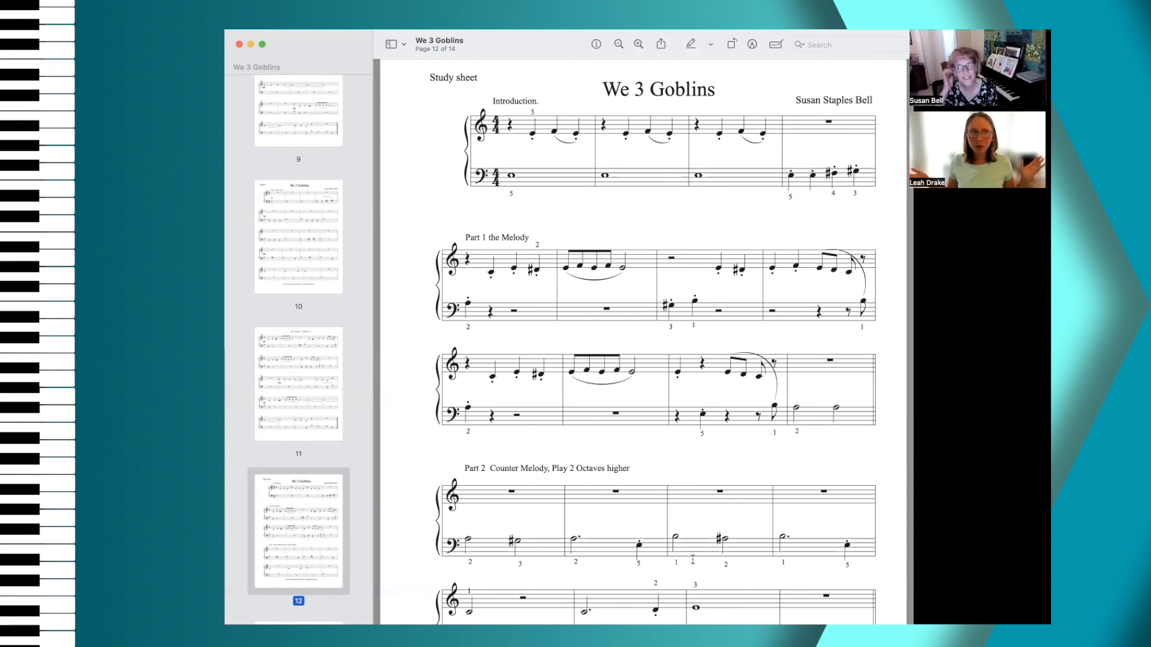
{"action": "mouse_move", "coordinate": [744, 531]}
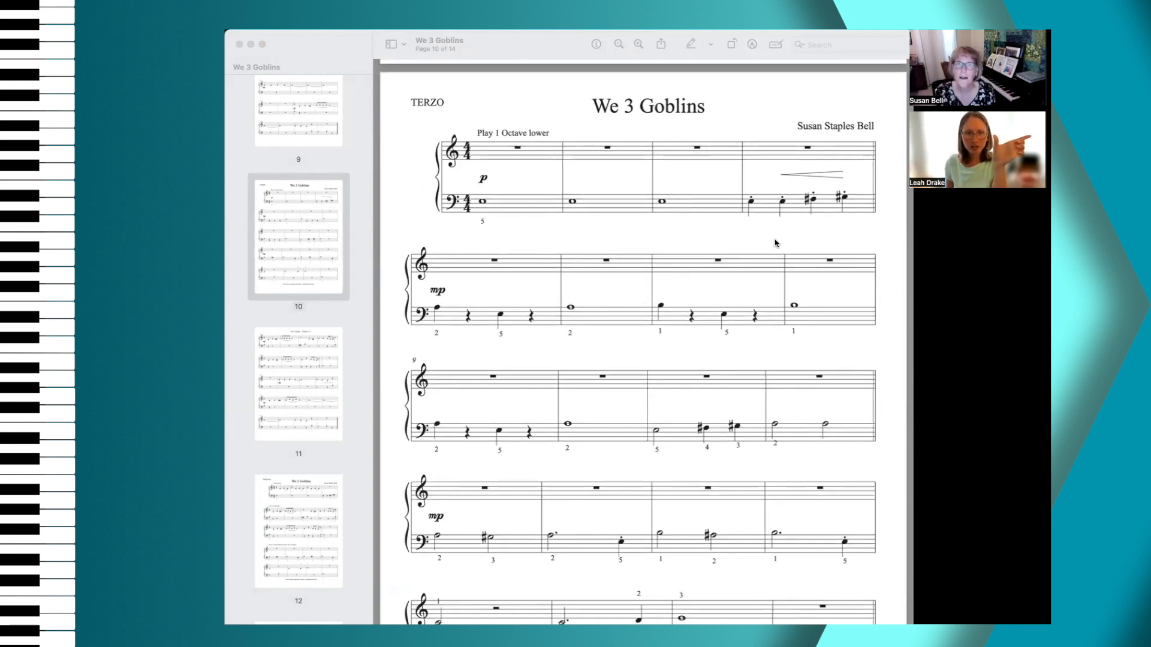
Step: Scroll through TERZO page 1 past its copyright line to the opening bars of TERZO P. 2
{"action": "scroll", "scroll_direction": "down", "scroll_amount": 3}
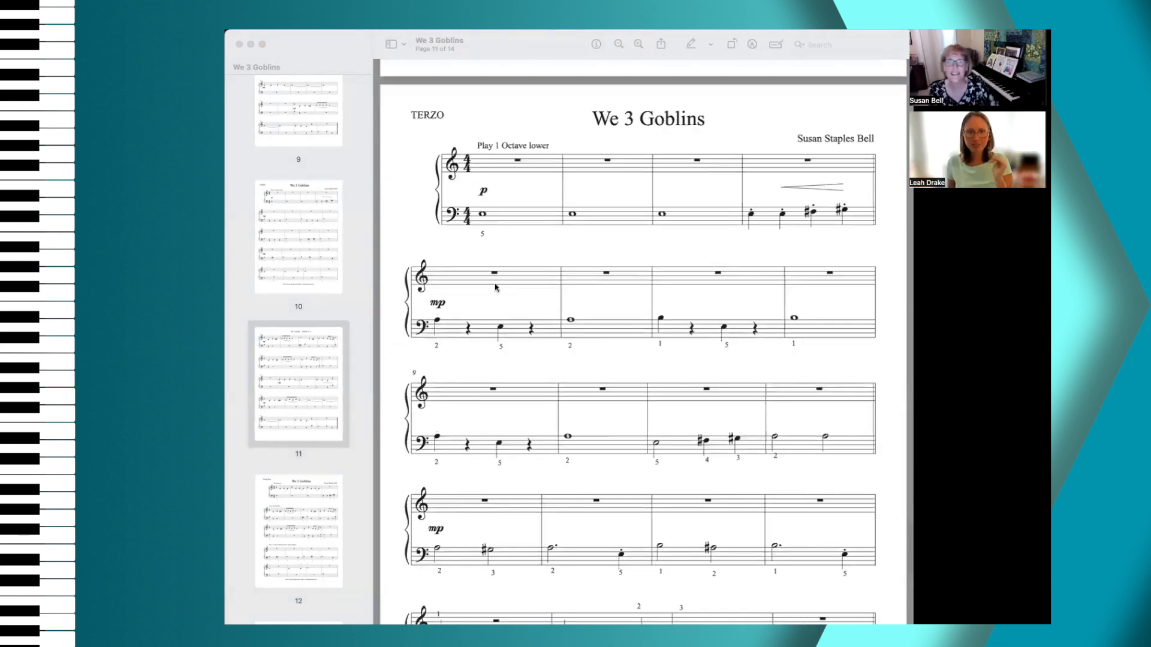
{"action": "left_click", "coordinate": [299, 237]}
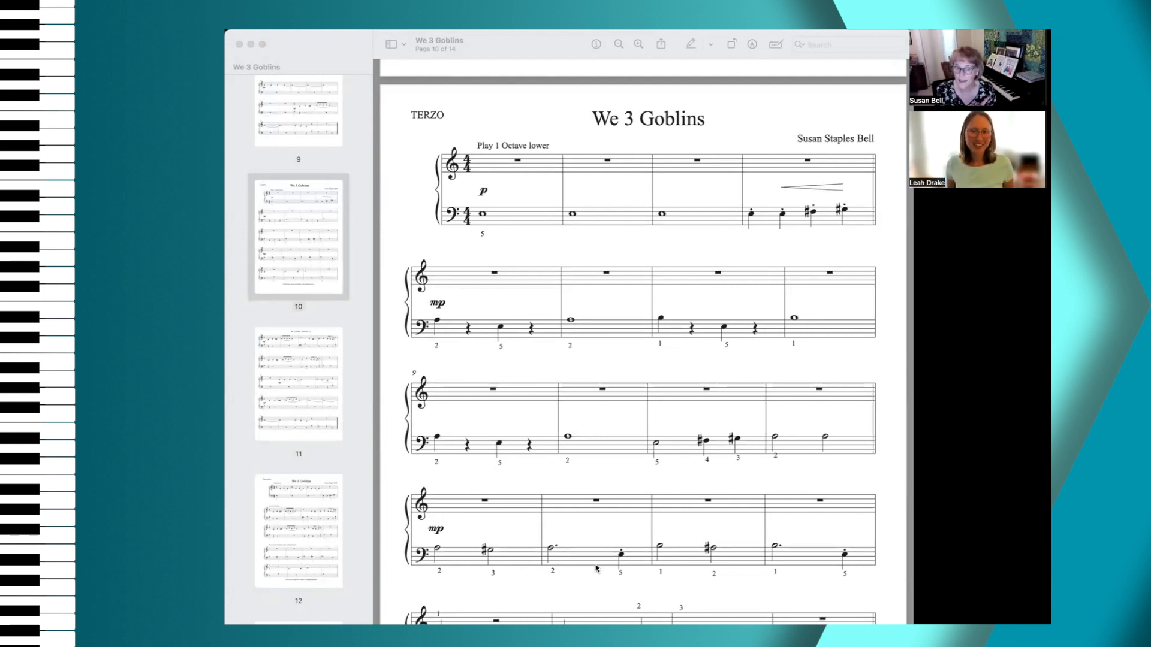
{"action": "scroll", "scroll_direction": "down", "scroll_amount": 3}
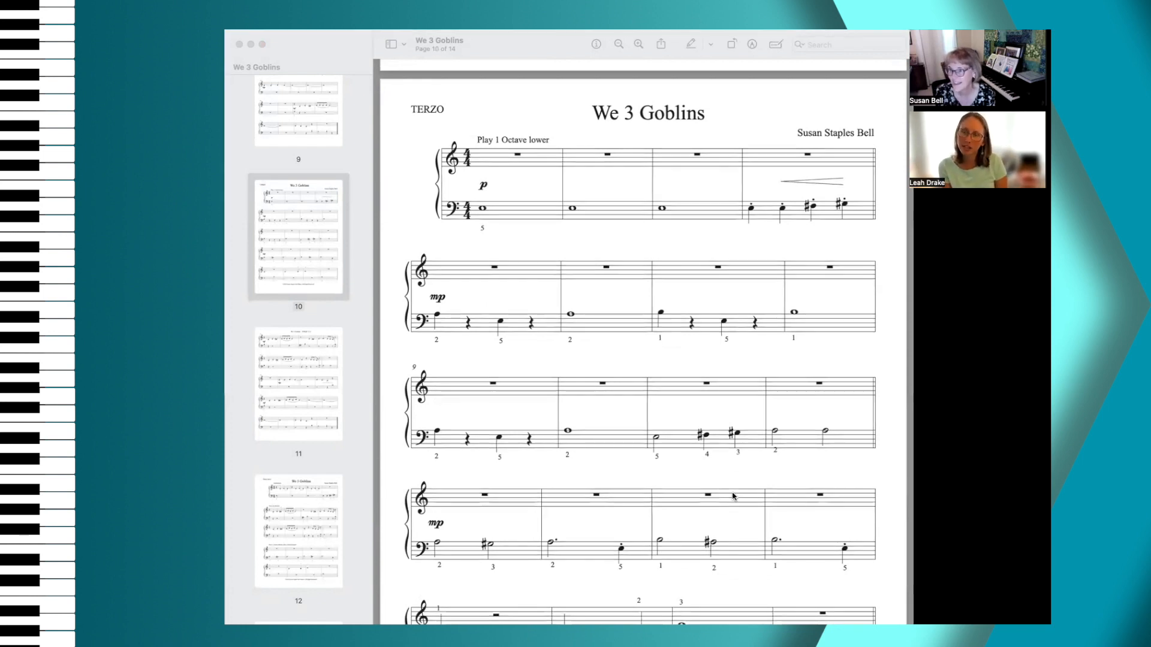
{"action": "scroll", "scroll_direction": "down", "scroll_amount": 3}
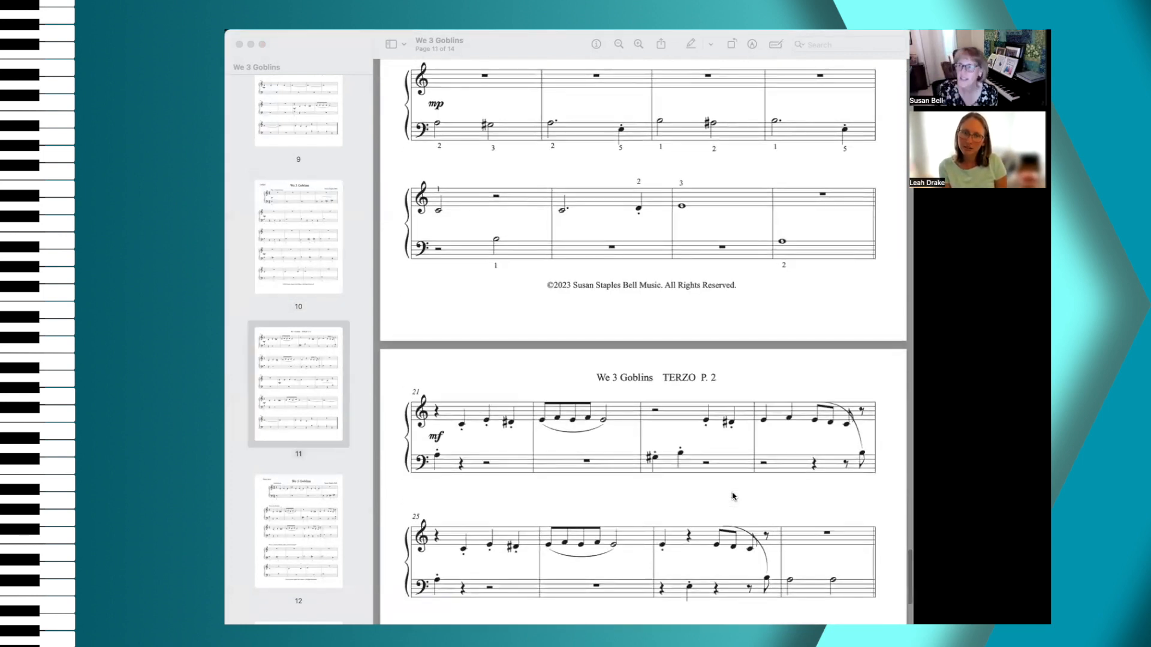
Step: Read down through TERZO page 2 on page 11 to the start of the study sheet
{"action": "scroll", "scroll_direction": "down", "scroll_amount": 3}
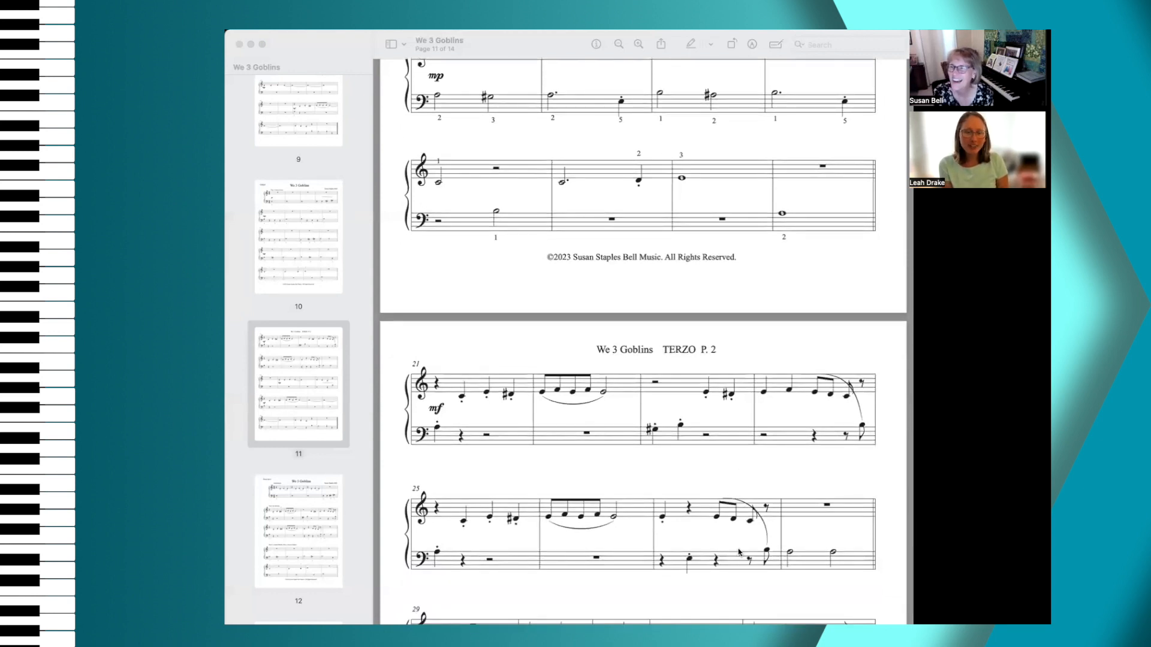
{"action": "scroll", "scroll_direction": "down", "scroll_amount": 3}
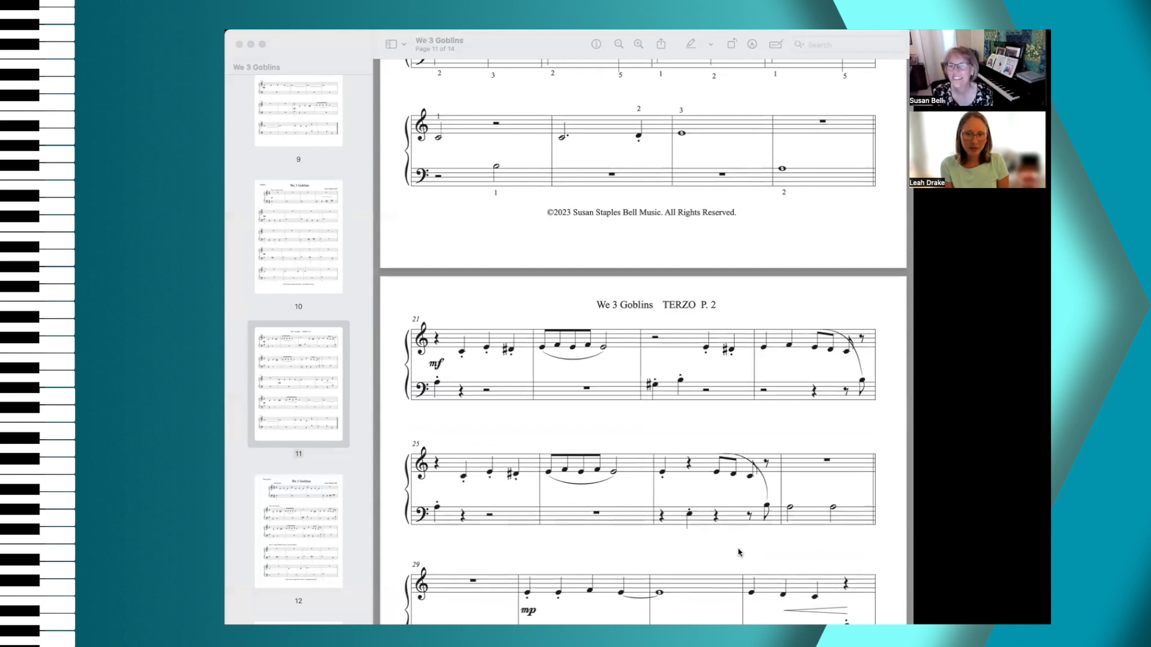
{"action": "scroll", "scroll_direction": "down", "scroll_amount": 3}
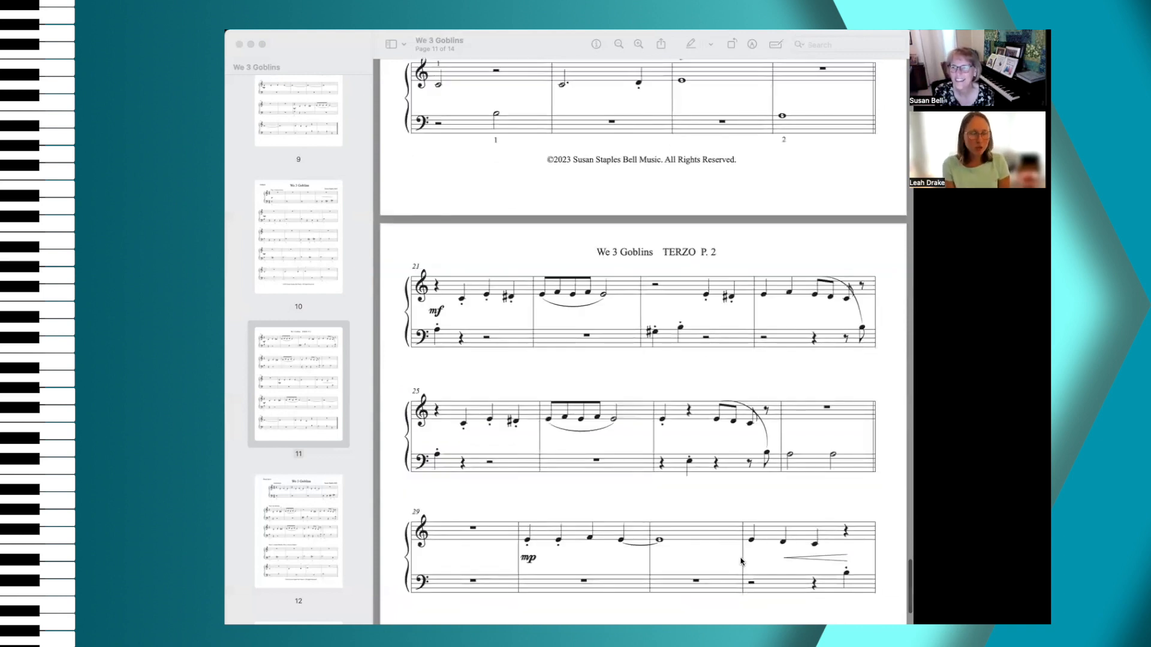
{"action": "scroll", "scroll_direction": "down", "scroll_amount": 3}
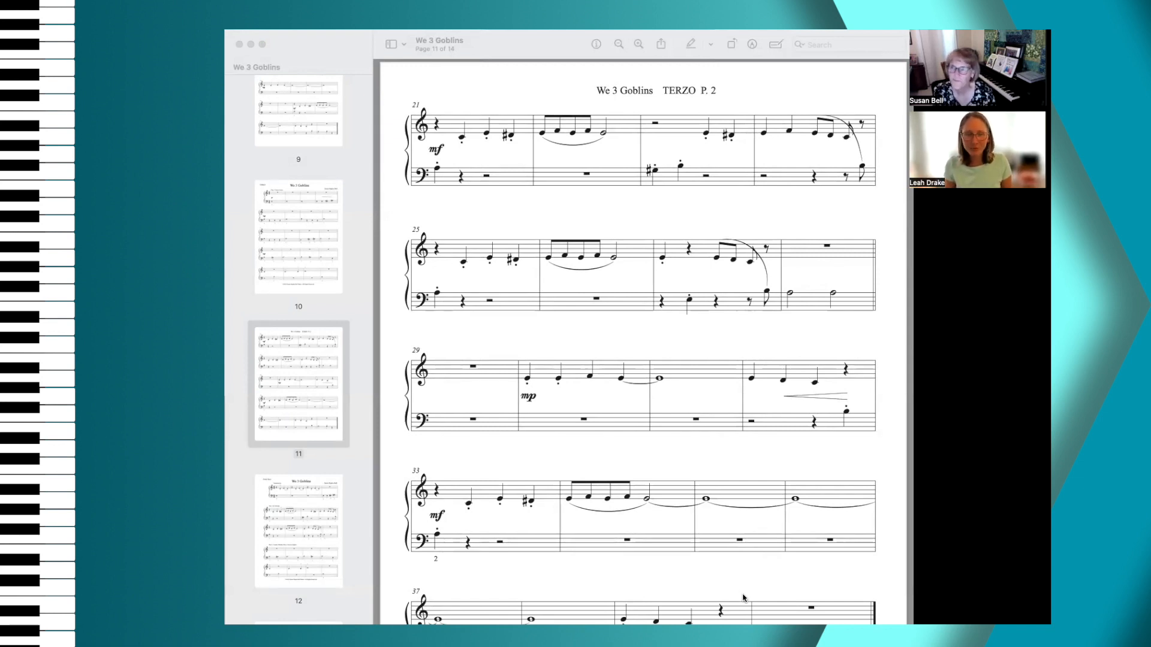
Step: Continue through the page 12 study sheet to the Part 3 bass line on page 13
{"action": "scroll", "scroll_direction": "down", "scroll_amount": 3}
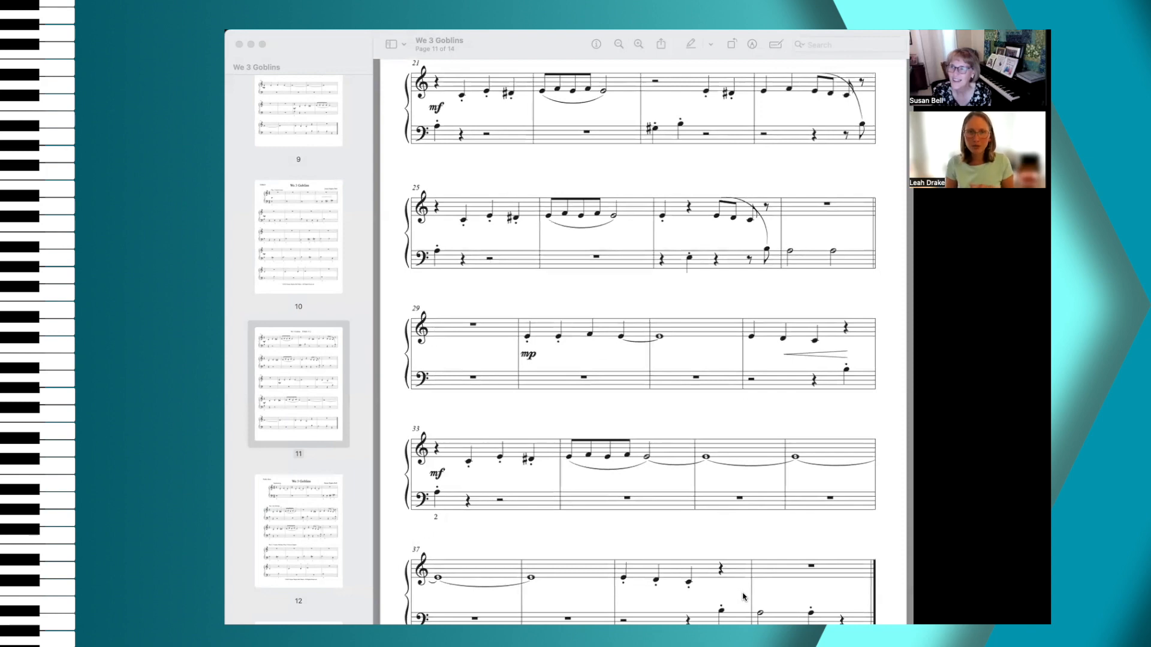
{"action": "scroll", "scroll_direction": "down", "scroll_amount": 3}
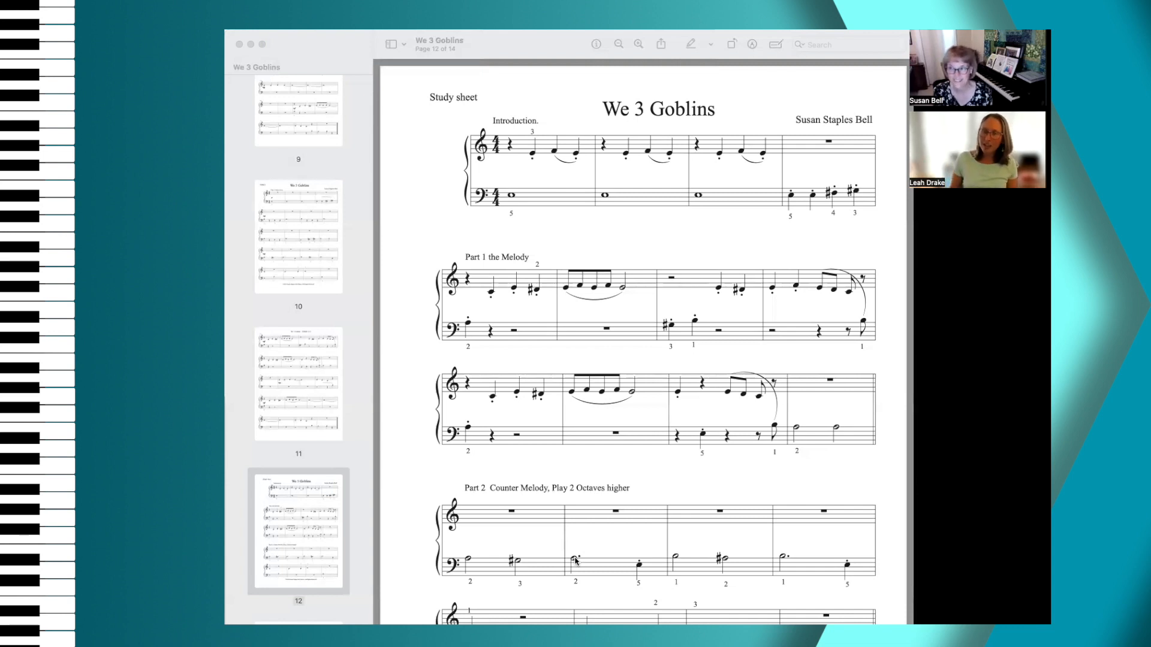
{"action": "scroll", "scroll_direction": "down", "scroll_amount": 3}
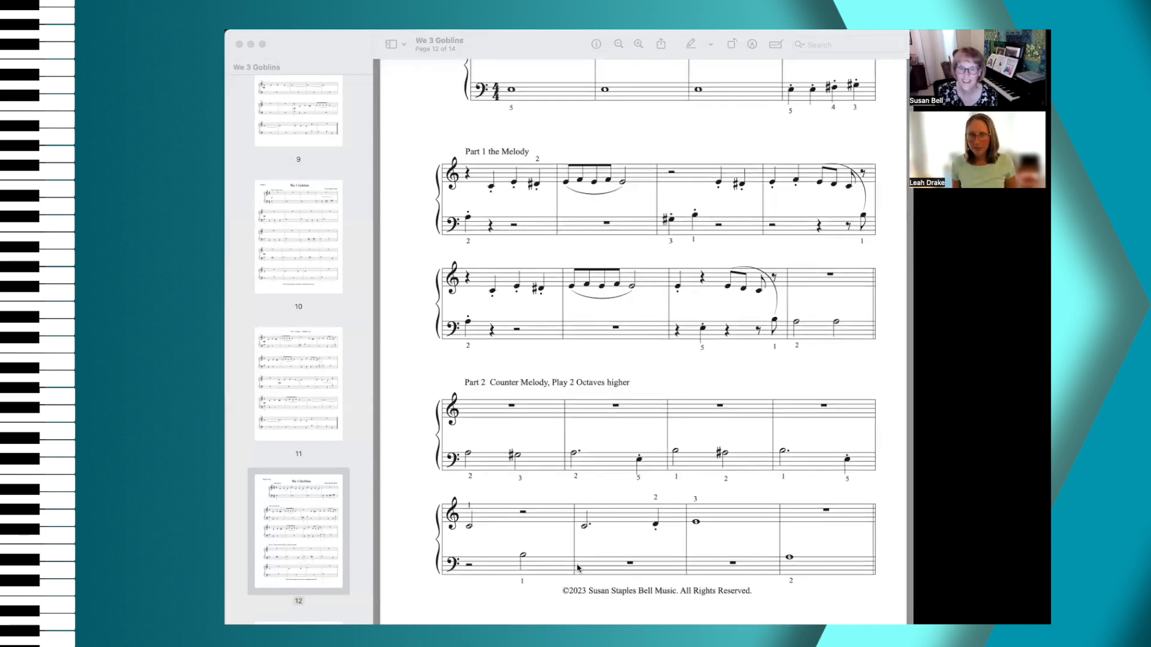
{"action": "scroll", "scroll_direction": "down", "scroll_amount": 3}
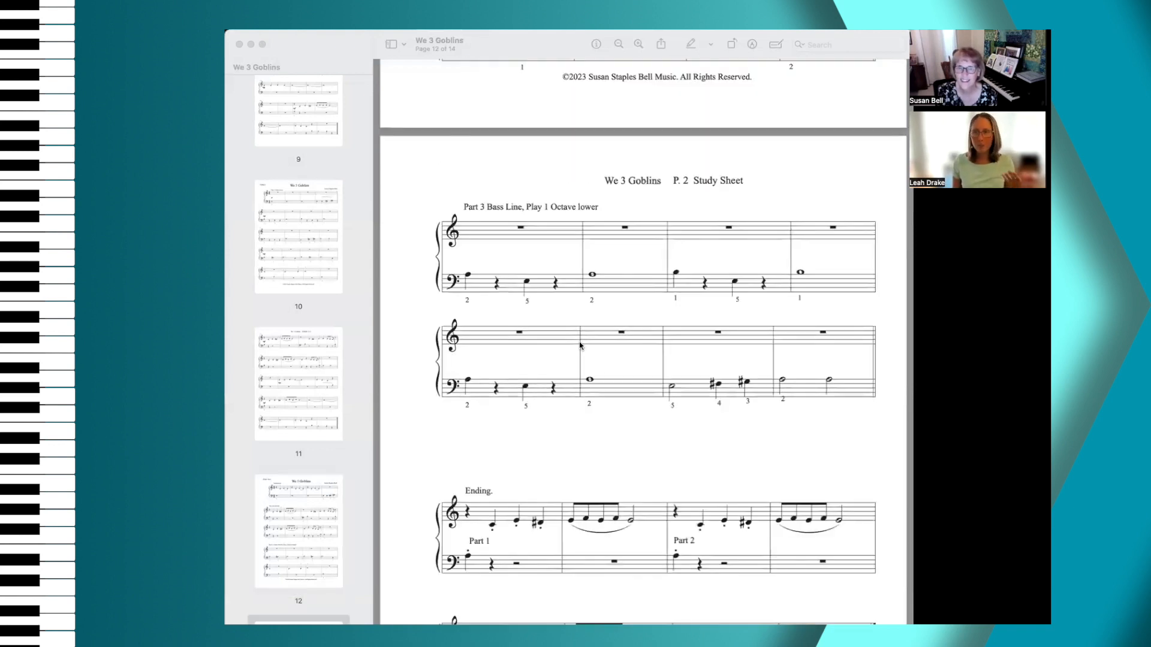